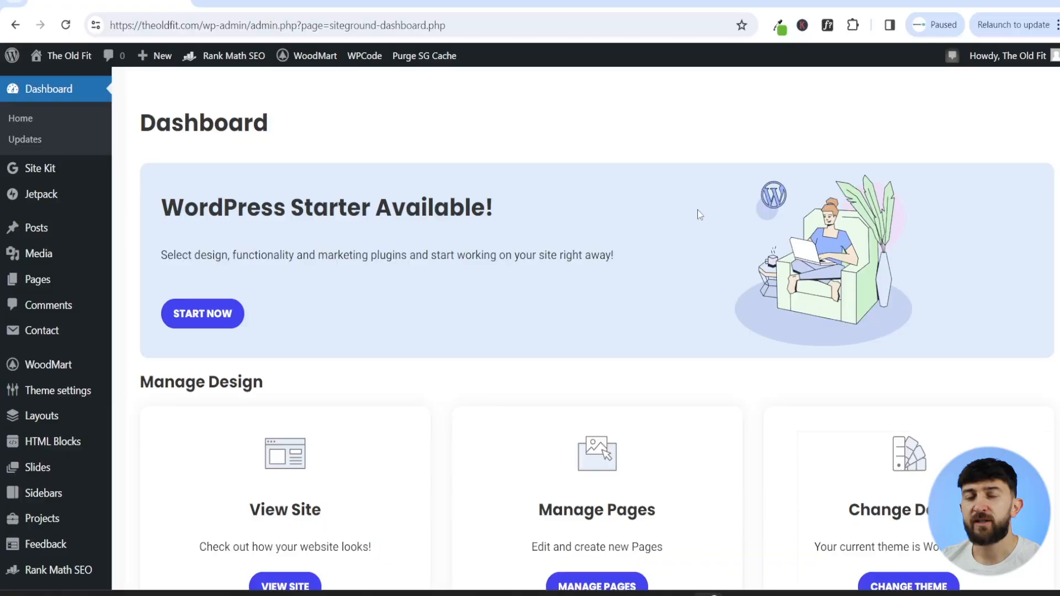
pyautogui.moveTo(371, 96)
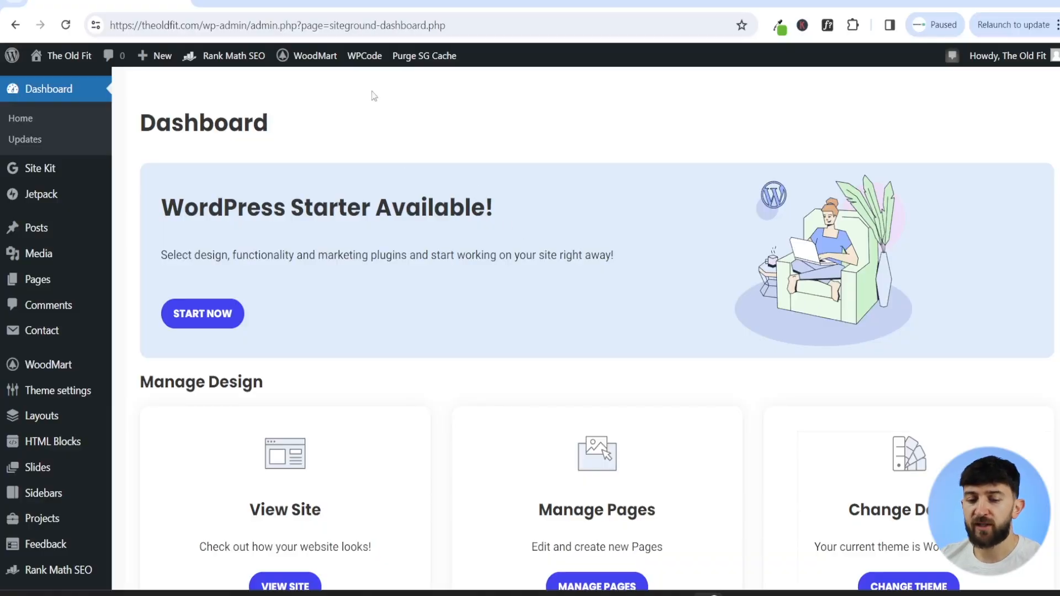
pyautogui.moveTo(424, 151)
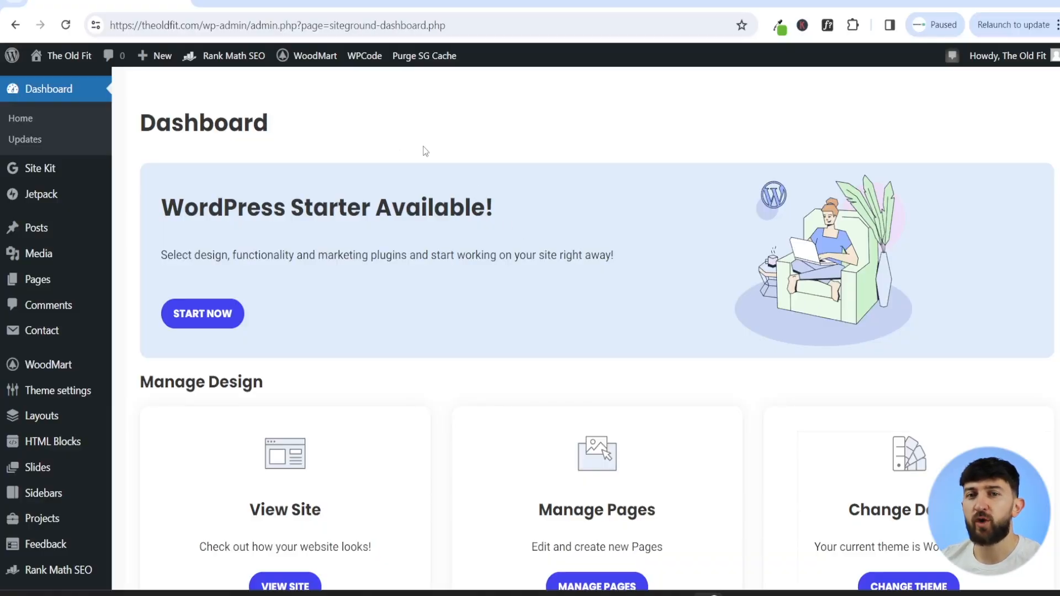
# Step: Find WP AutoTerms in the Add Plugins search, install it and activate it
pyautogui.scroll(-3)
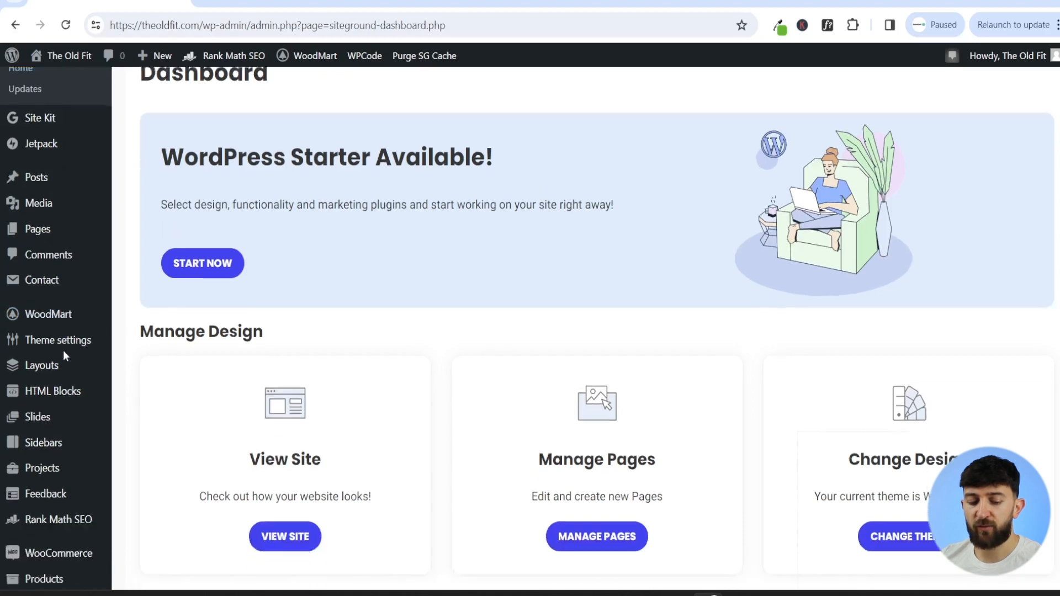
pyautogui.scroll(-3)
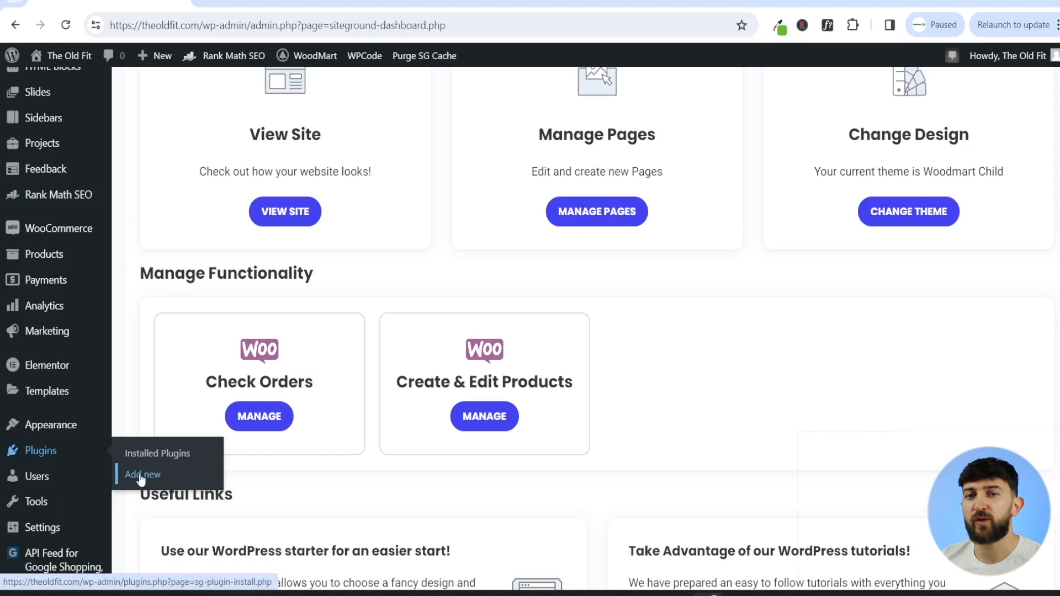
pyautogui.click(141, 474)
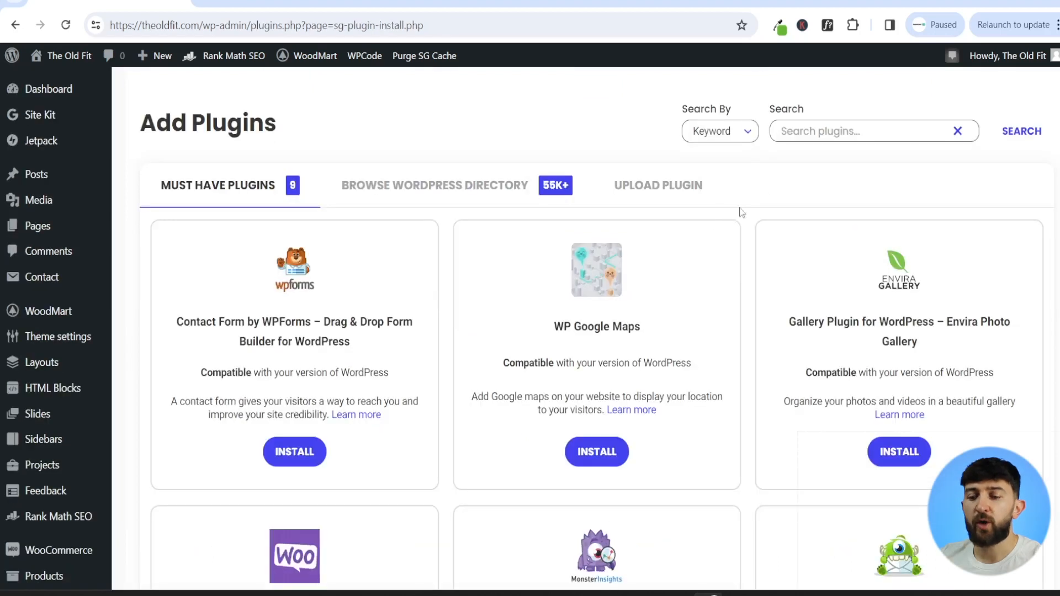
pyautogui.write('WP AutoTerms')
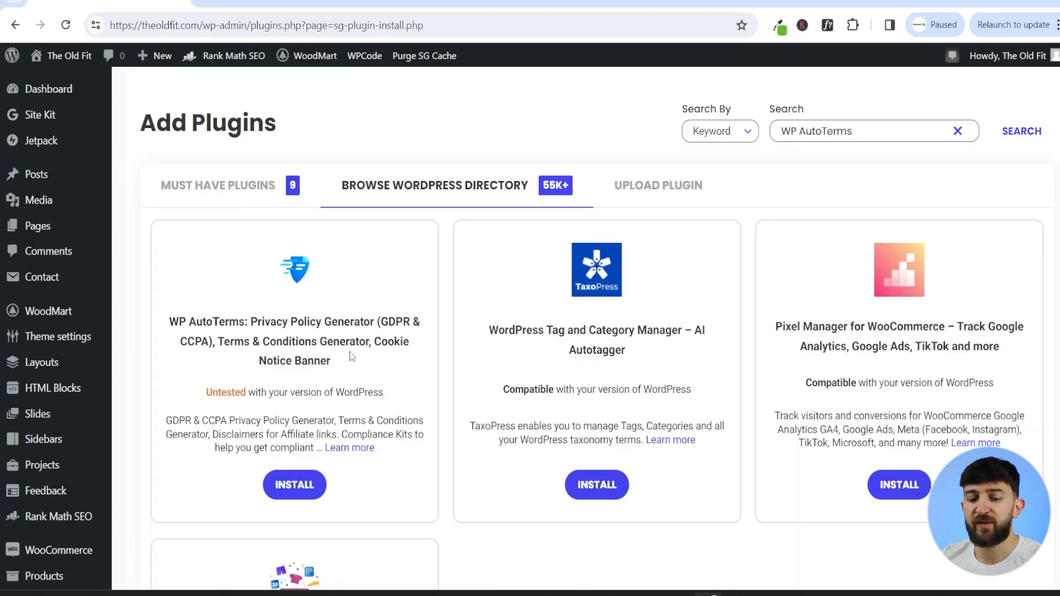
pyautogui.moveTo(238, 329)
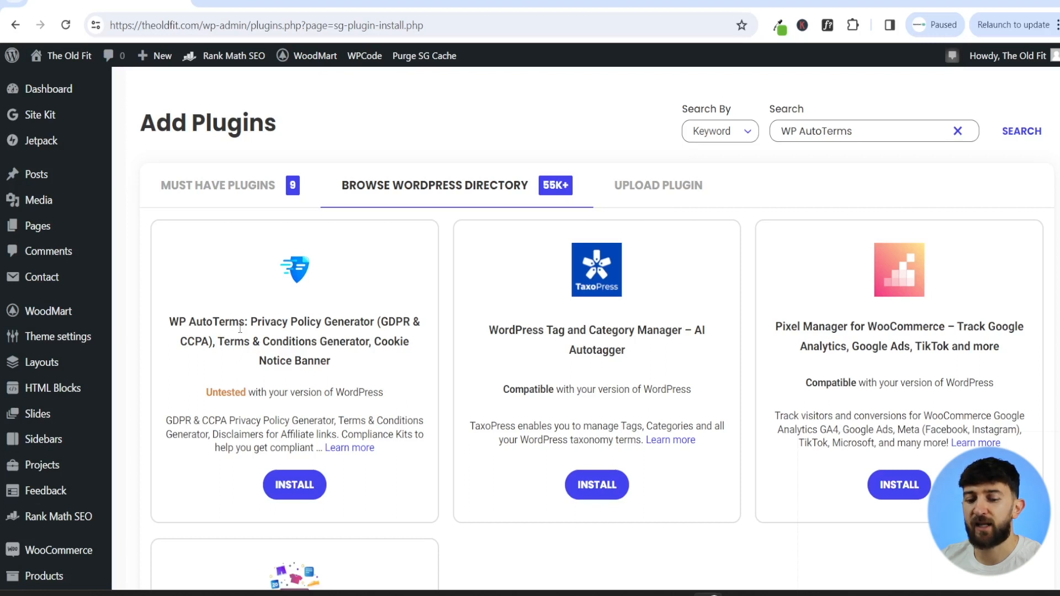
pyautogui.click(293, 484)
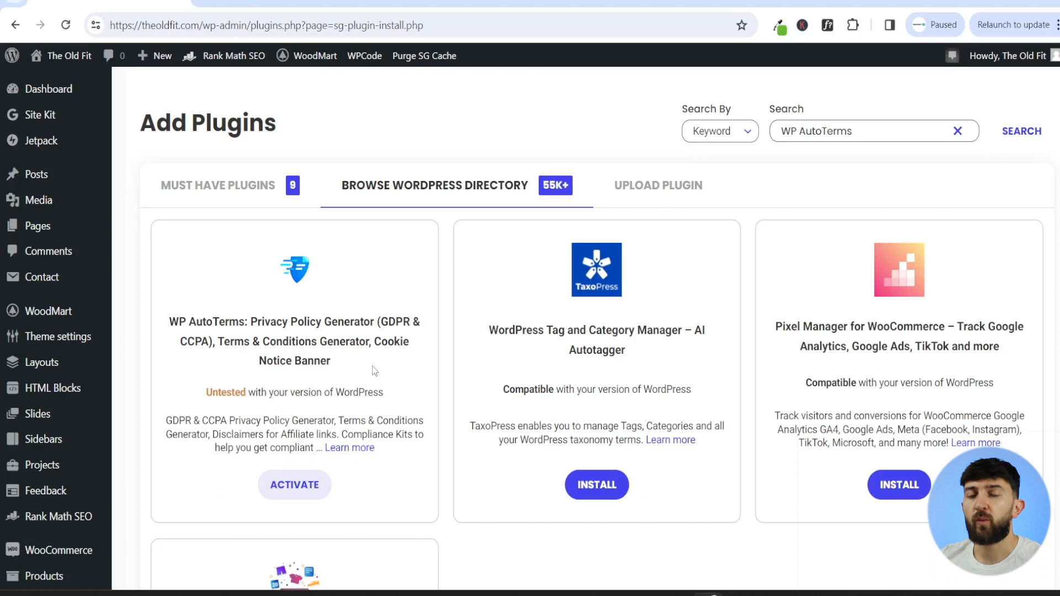
pyautogui.moveTo(307, 500)
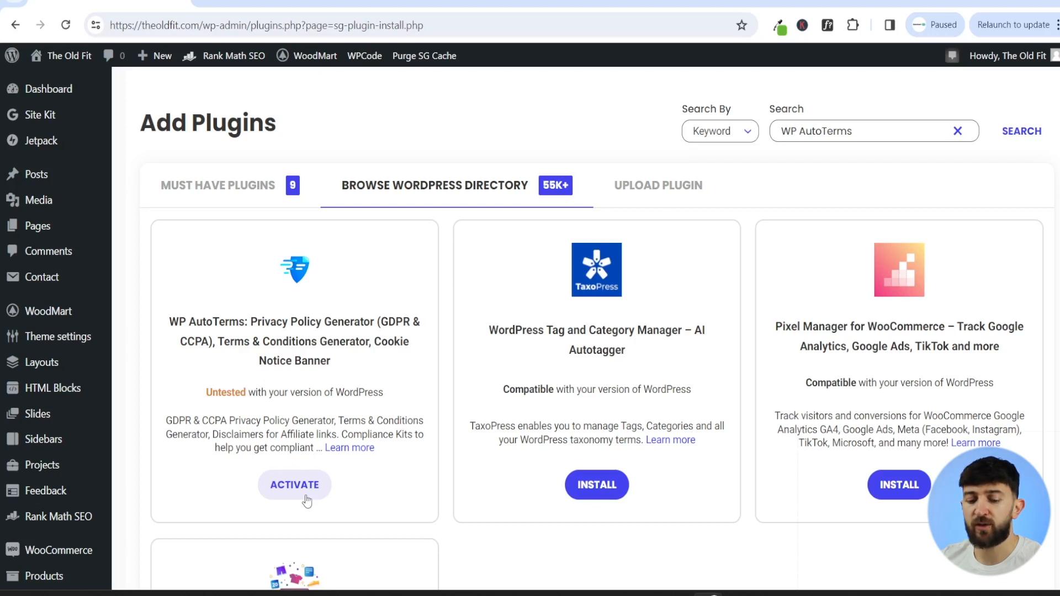
pyautogui.click(293, 484)
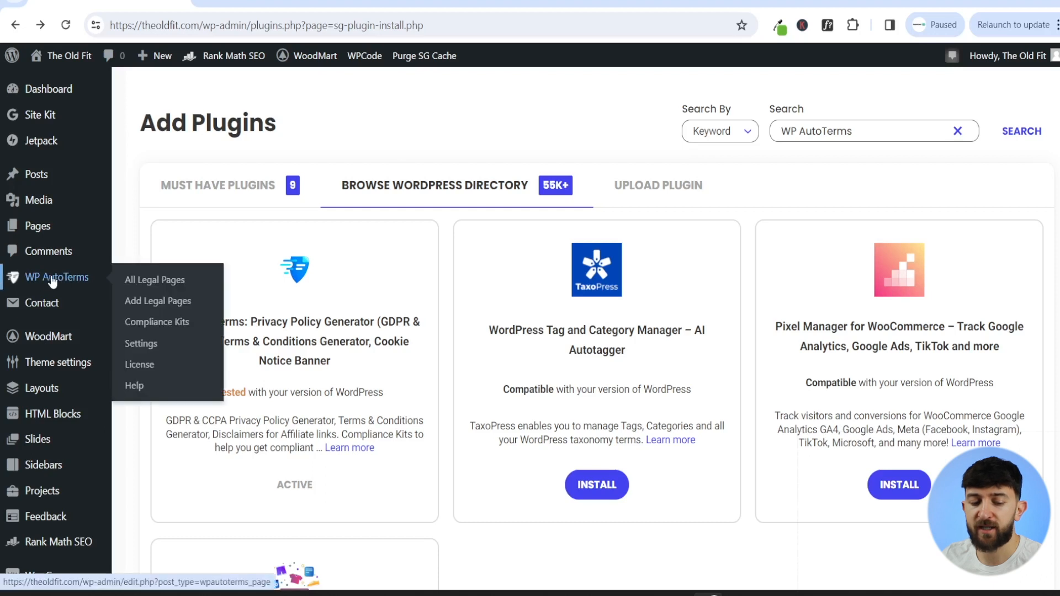
pyautogui.moveTo(66, 280)
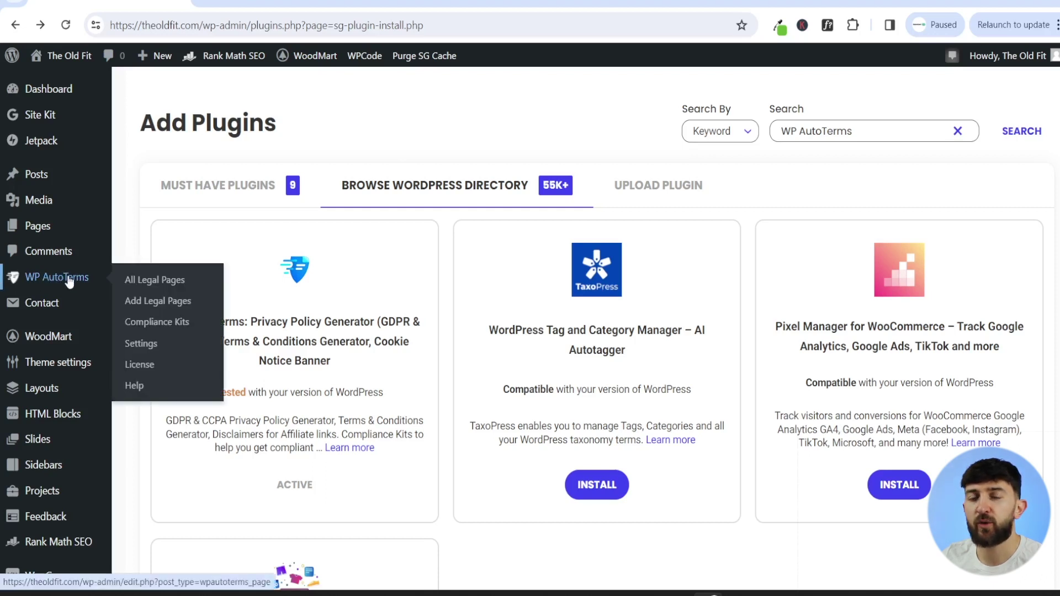
# Step: Start adding a new WP AutoTerms legal page and review the available page types
pyautogui.click(154, 279)
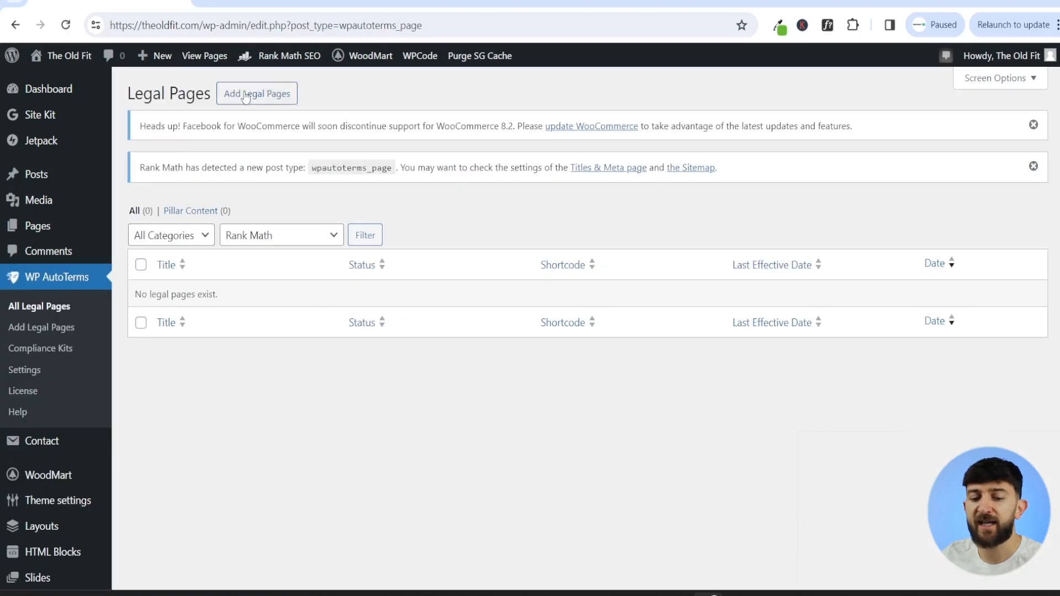
pyautogui.click(256, 93)
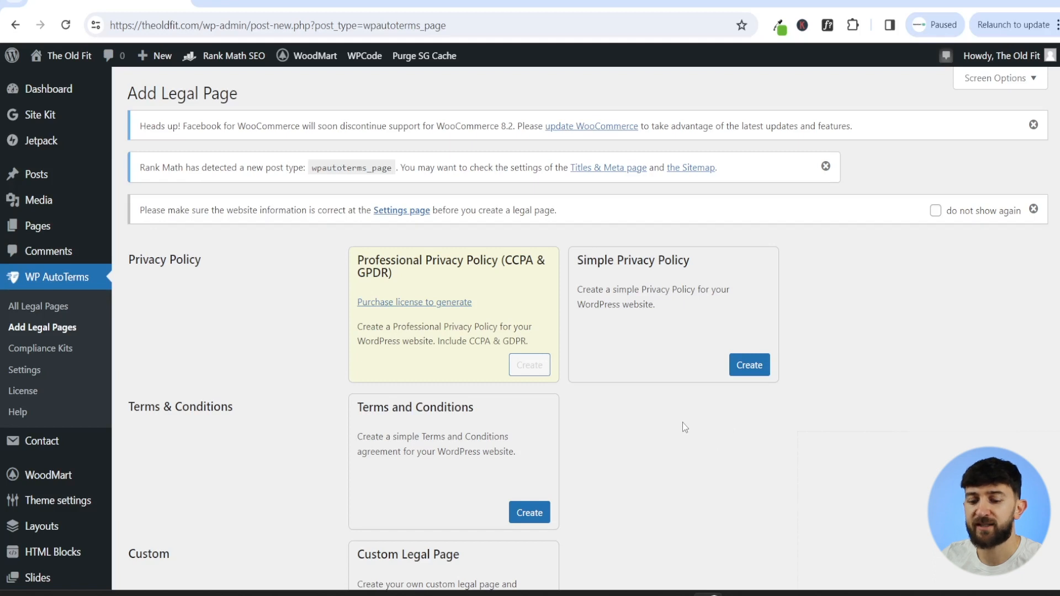
pyautogui.moveTo(672, 300)
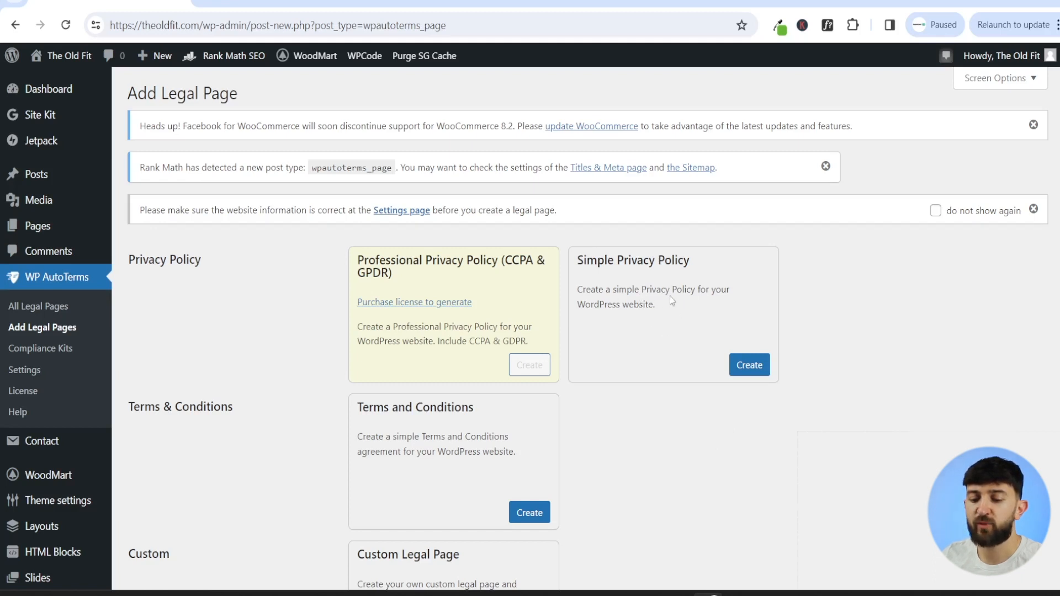
pyautogui.moveTo(534, 438)
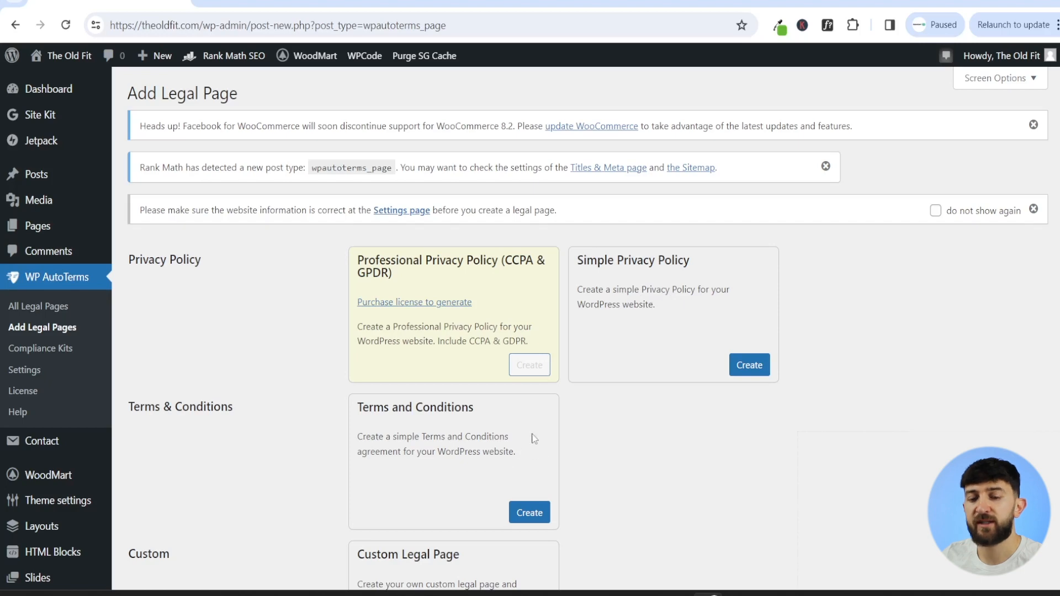
pyautogui.scroll(-3)
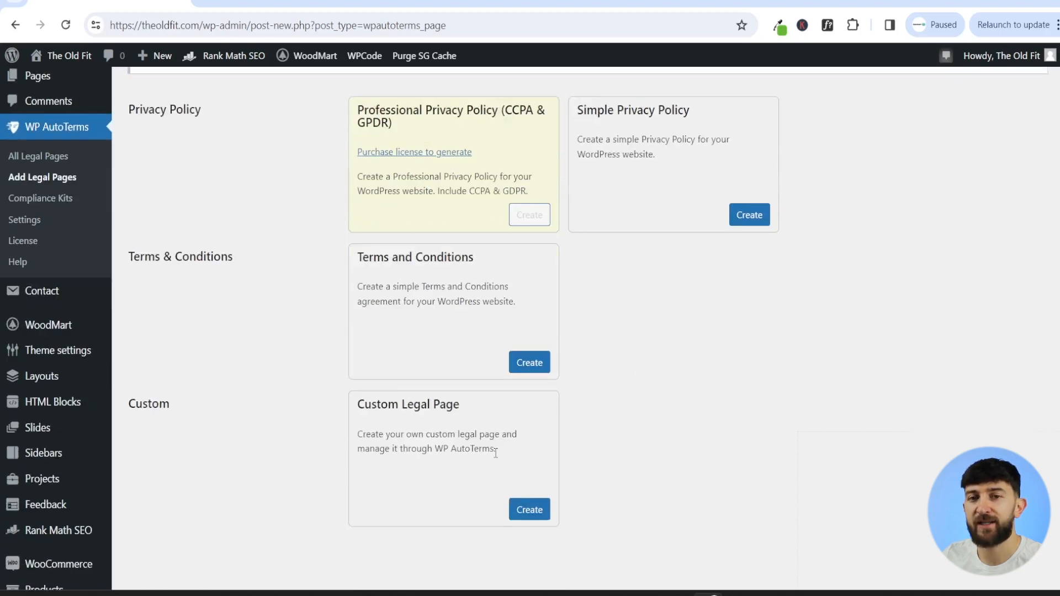
pyautogui.scroll(3)
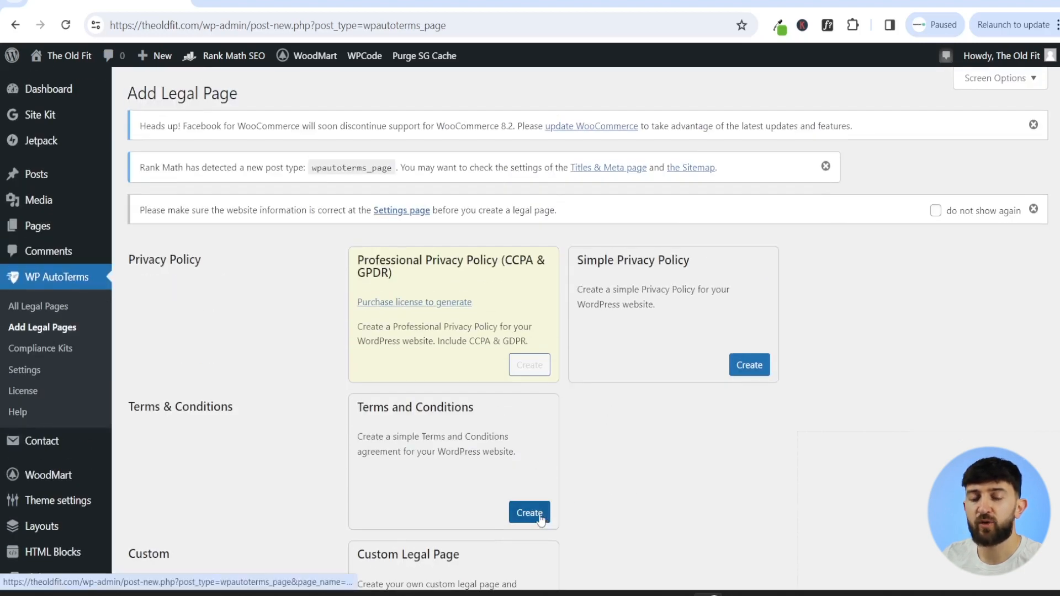
# Step: Create a Terms and Conditions page, review the wizard answers and generate the page
pyautogui.click(529, 512)
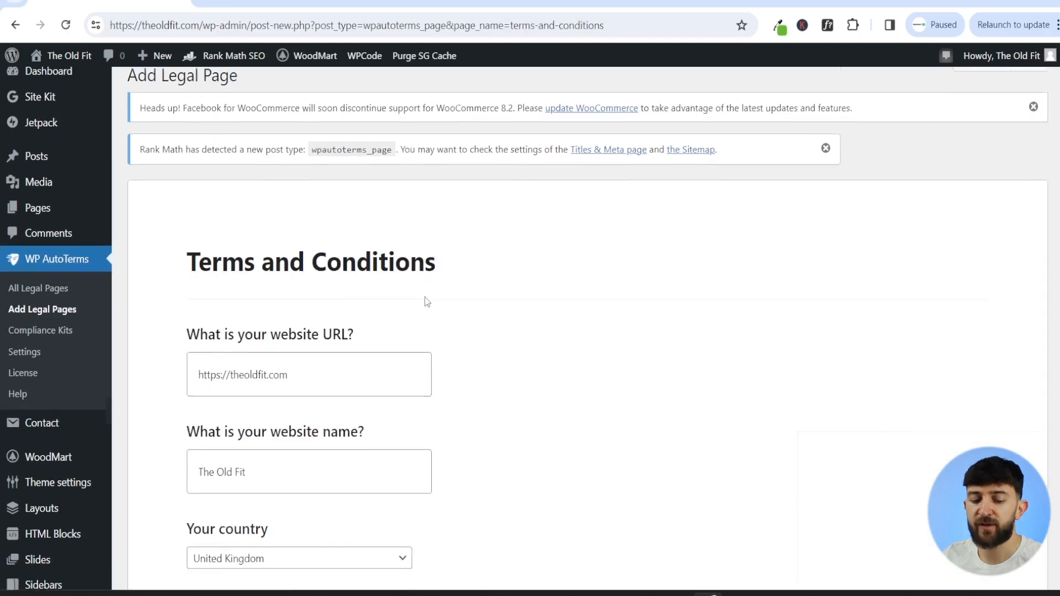
pyautogui.scroll(-3)
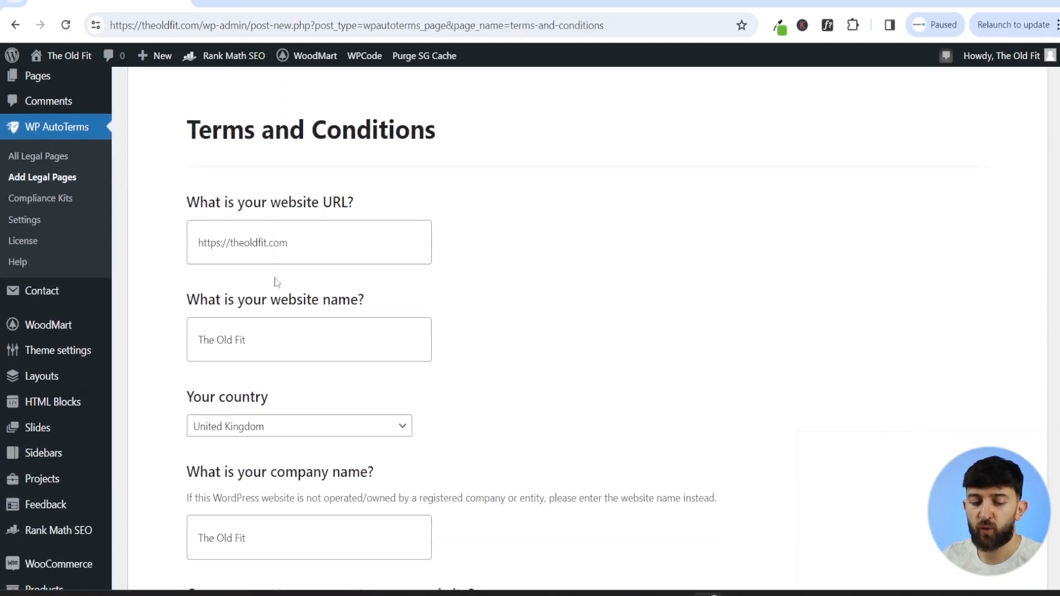
pyautogui.scroll(-3)
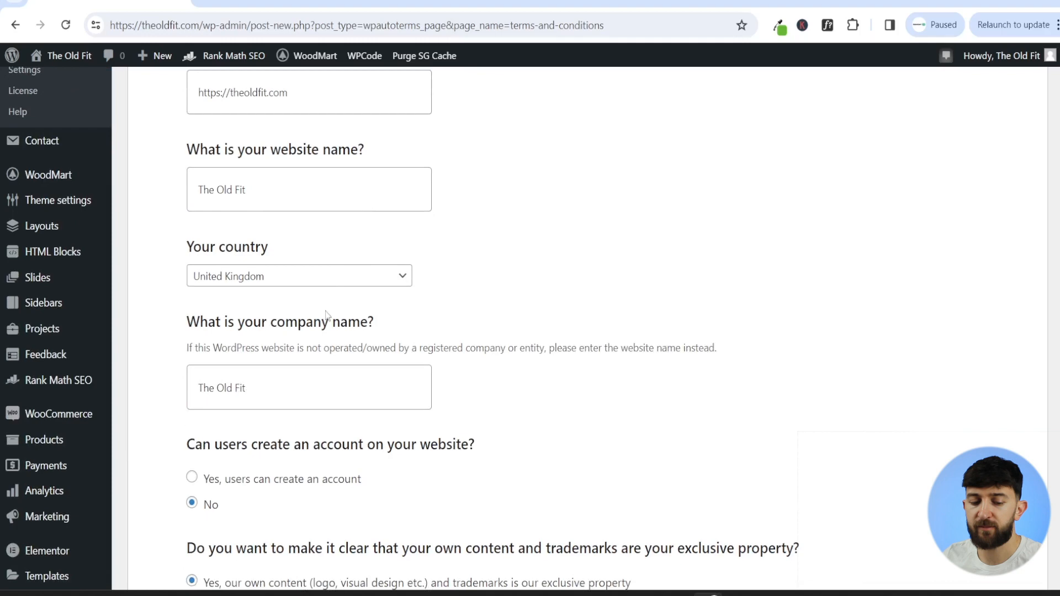
pyautogui.scroll(-3)
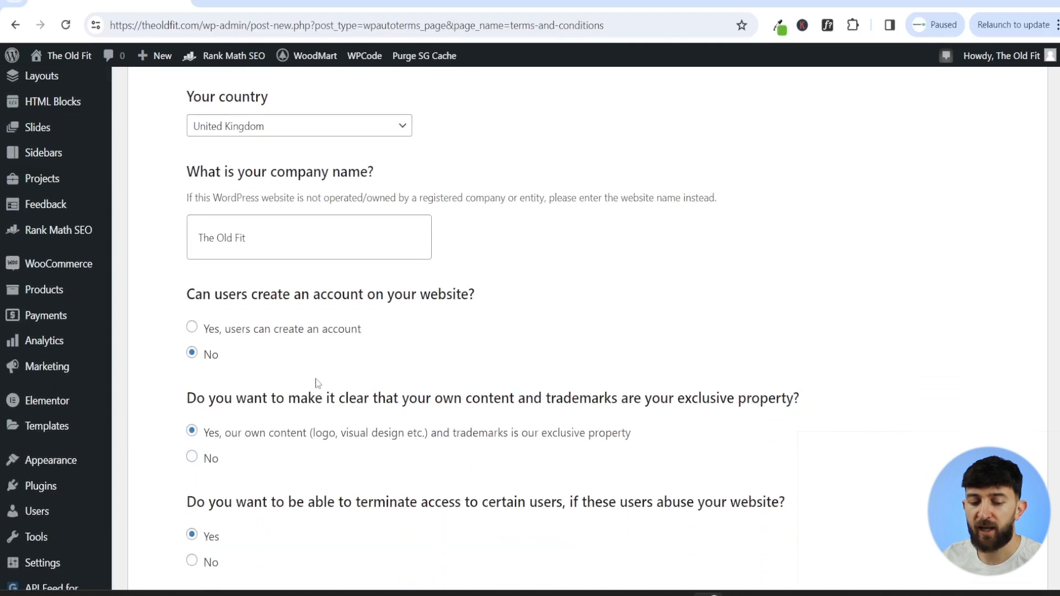
pyautogui.scroll(-3)
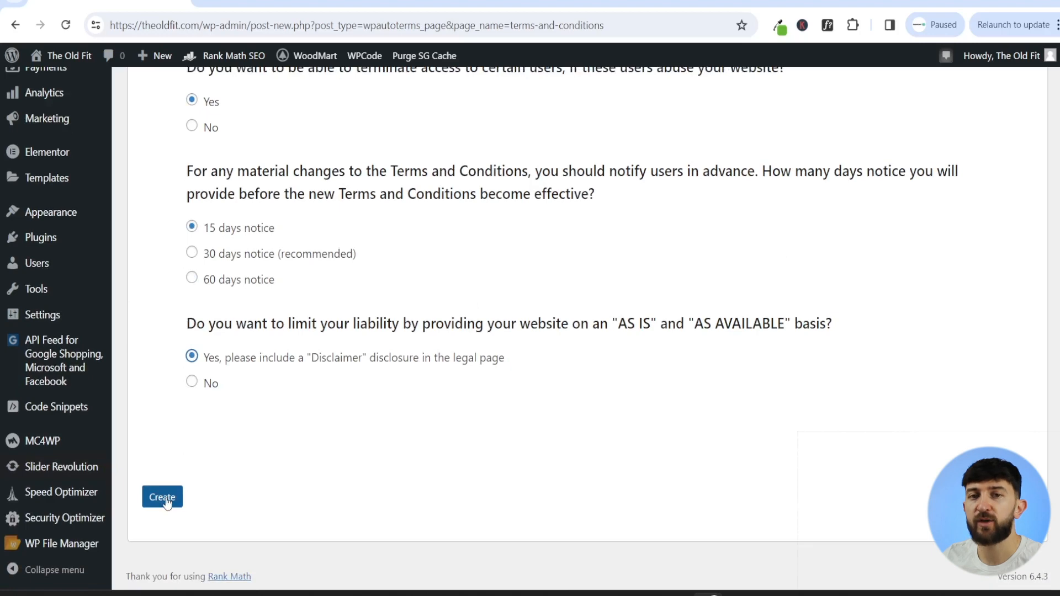
pyautogui.click(161, 496)
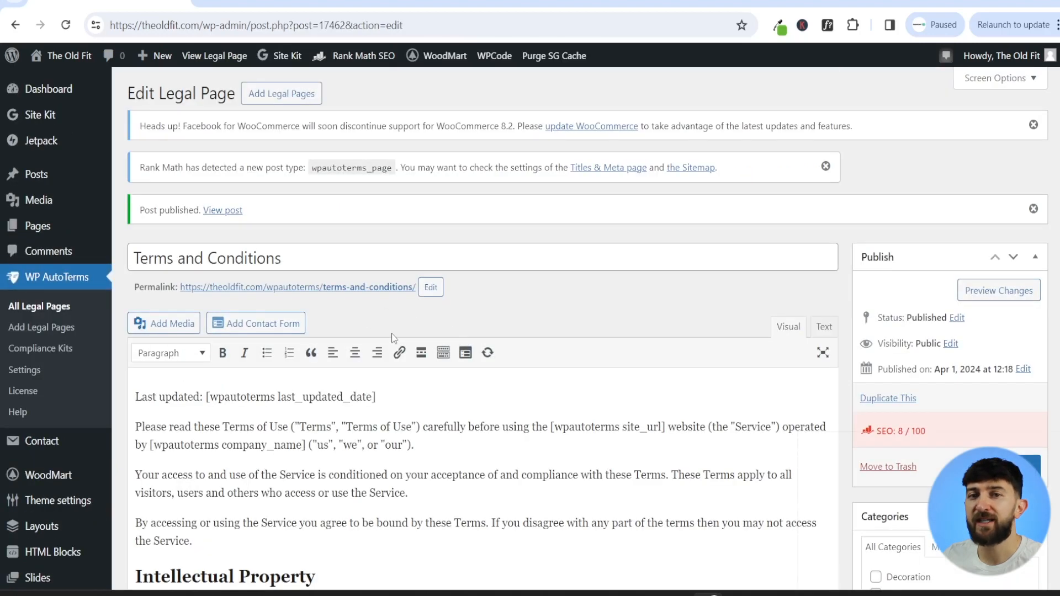
pyautogui.moveTo(391, 341)
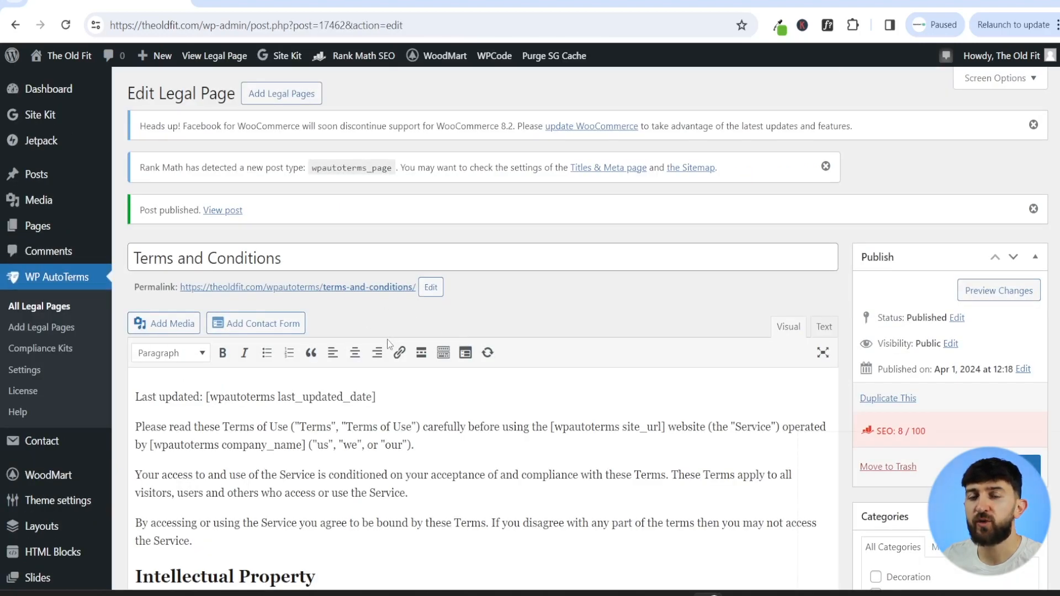
pyautogui.moveTo(23, 391)
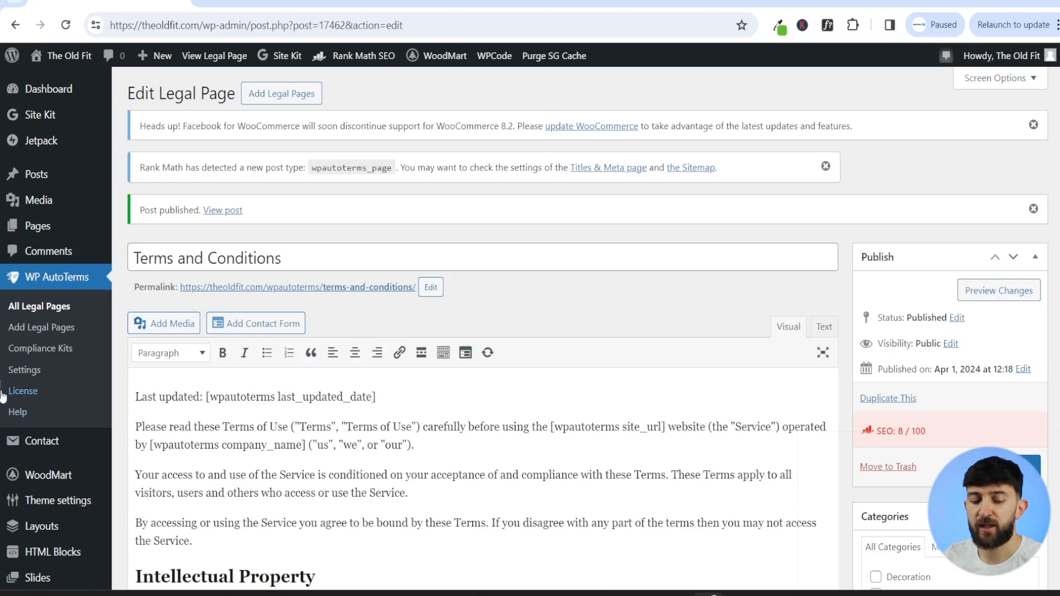
# Step: Enable Caching plugins compatibility mode in WP AutoTerms Advanced settings and save
pyautogui.click(25, 370)
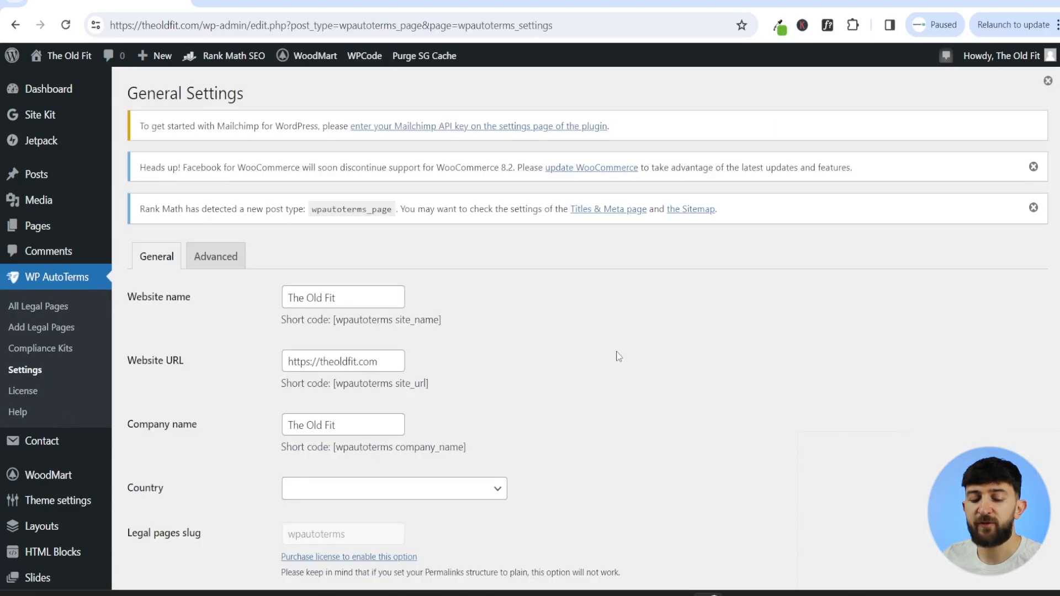
pyautogui.scroll(-3)
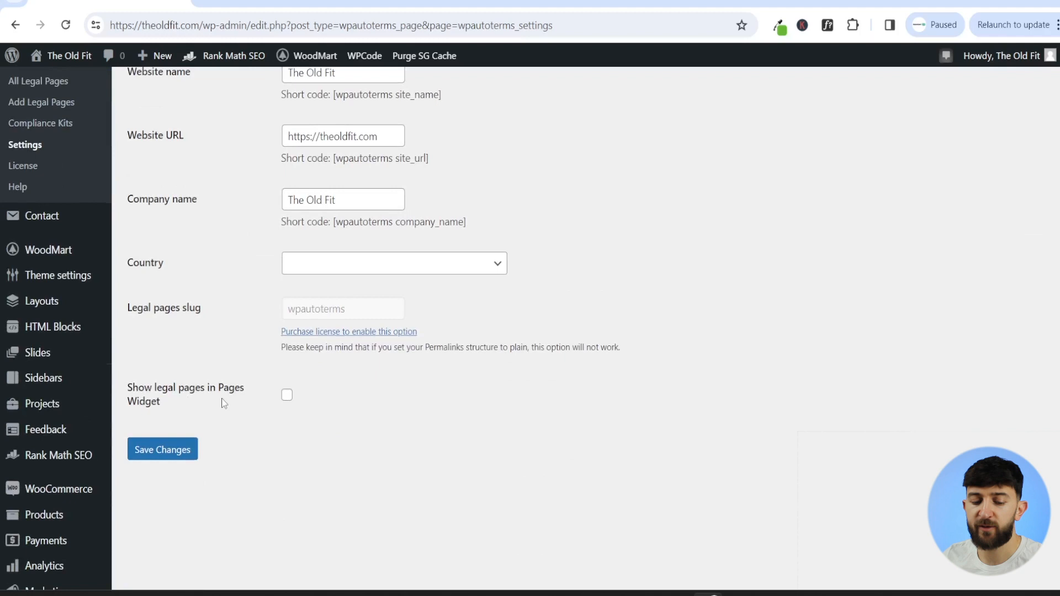
pyautogui.moveTo(229, 427)
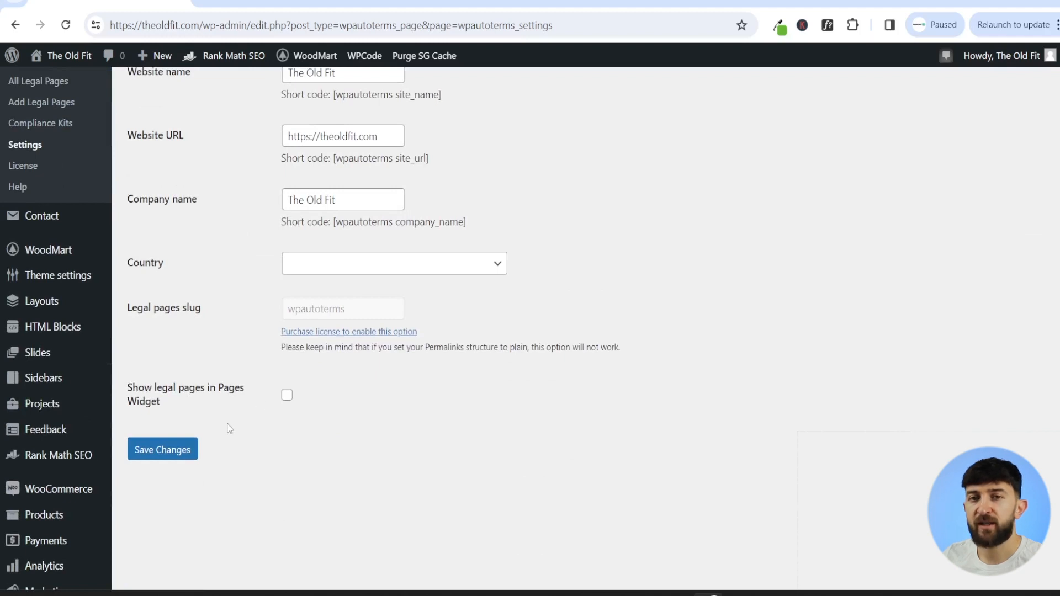
pyautogui.moveTo(305, 409)
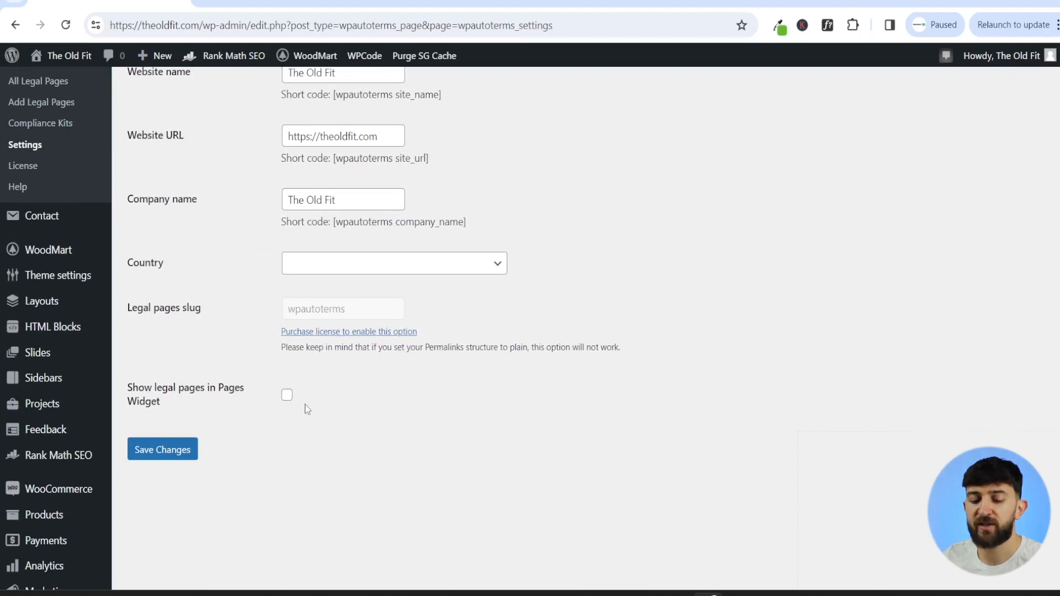
pyautogui.moveTo(416, 440)
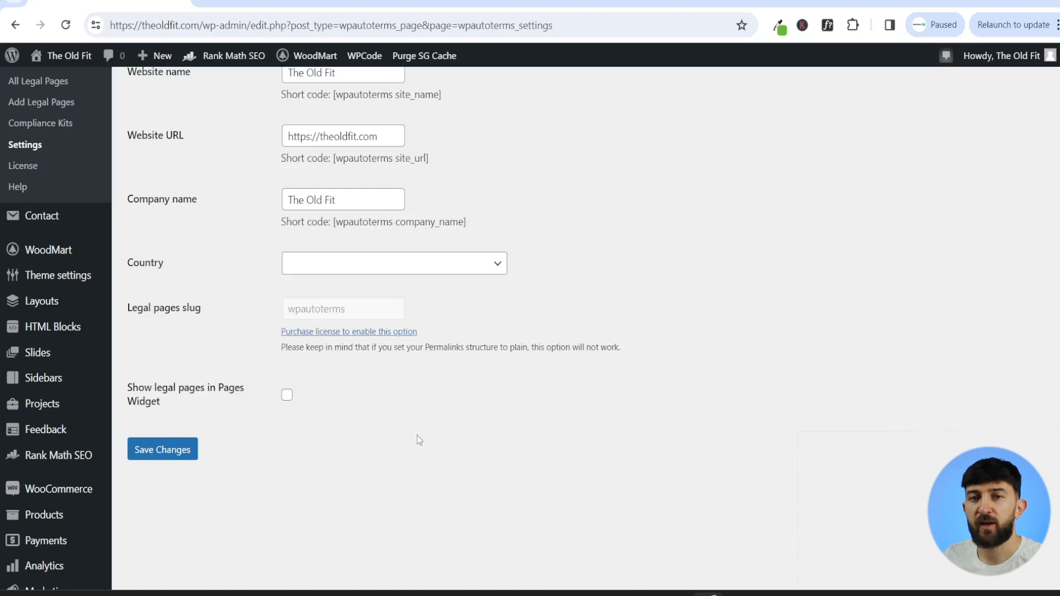
pyautogui.click(216, 255)
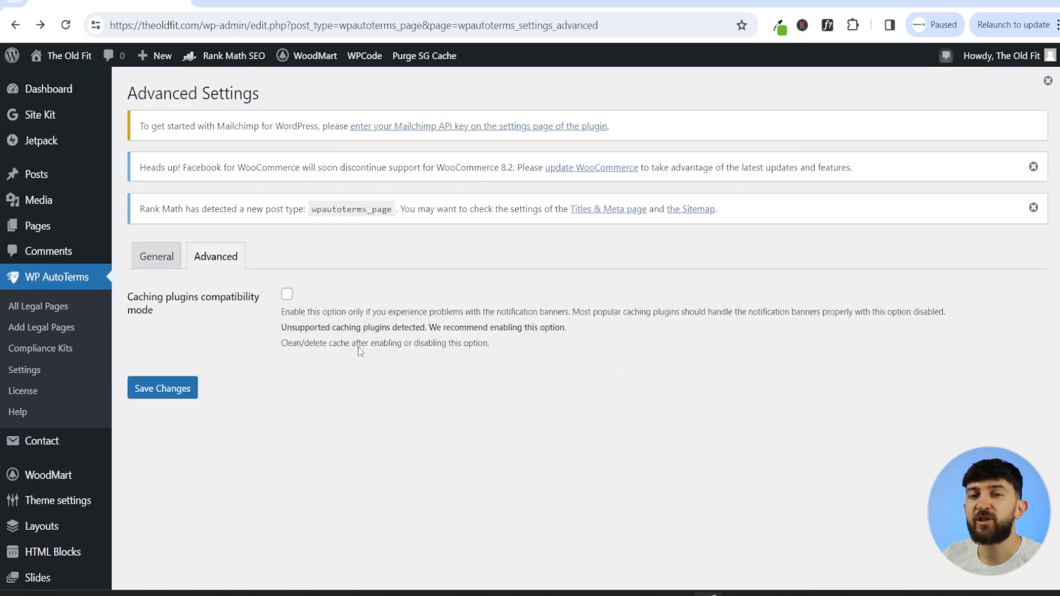
pyautogui.moveTo(369, 347)
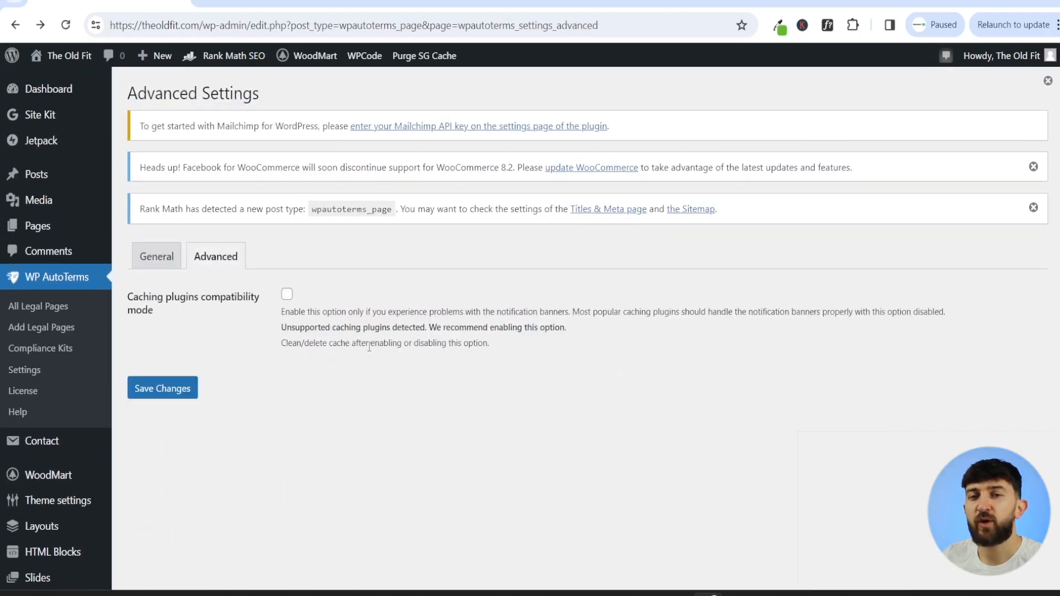
pyautogui.moveTo(368, 360)
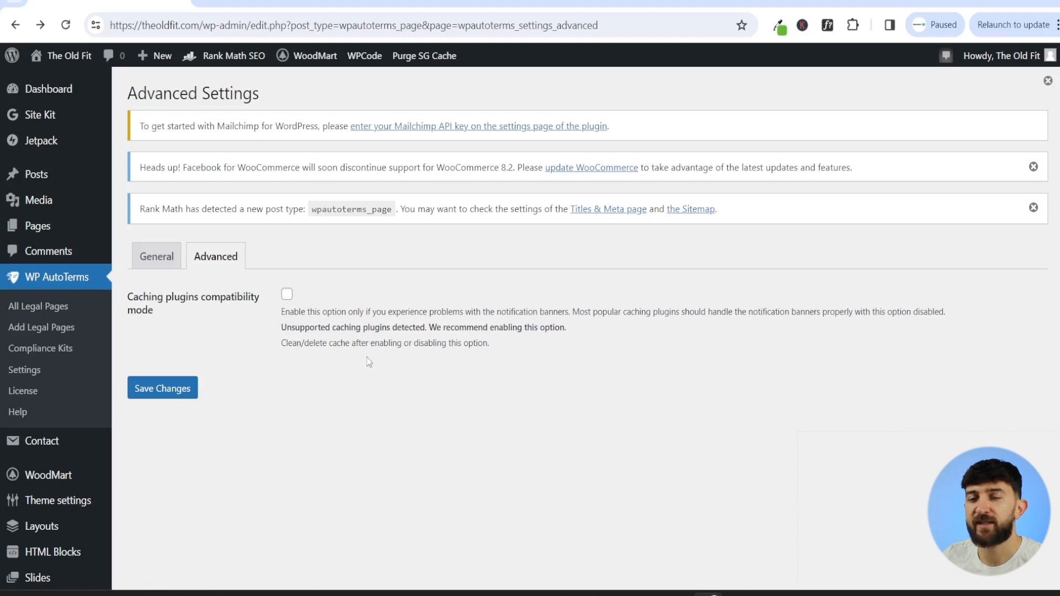
pyautogui.click(286, 293)
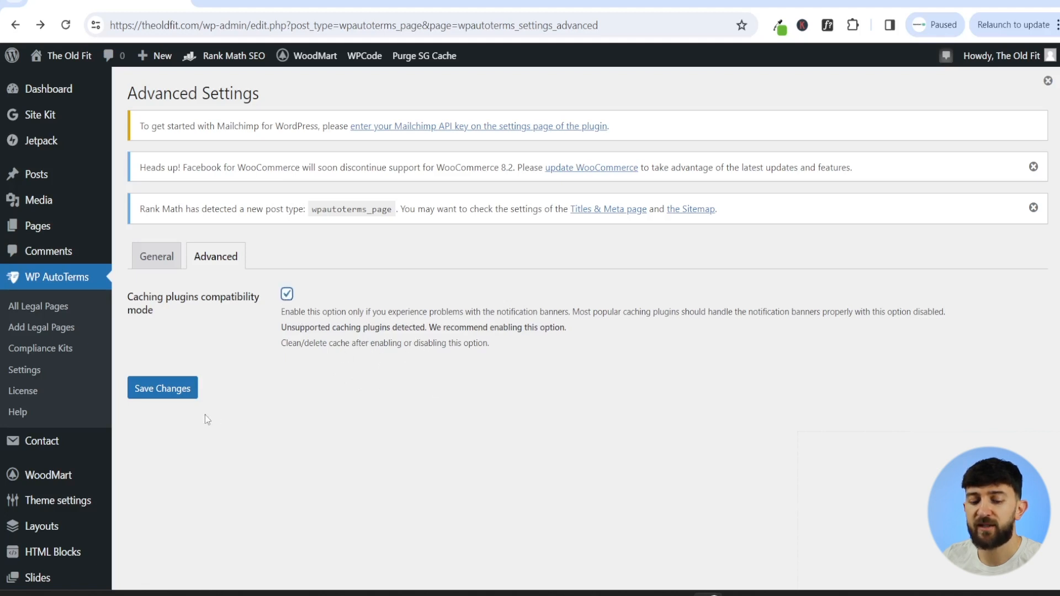
pyautogui.click(161, 388)
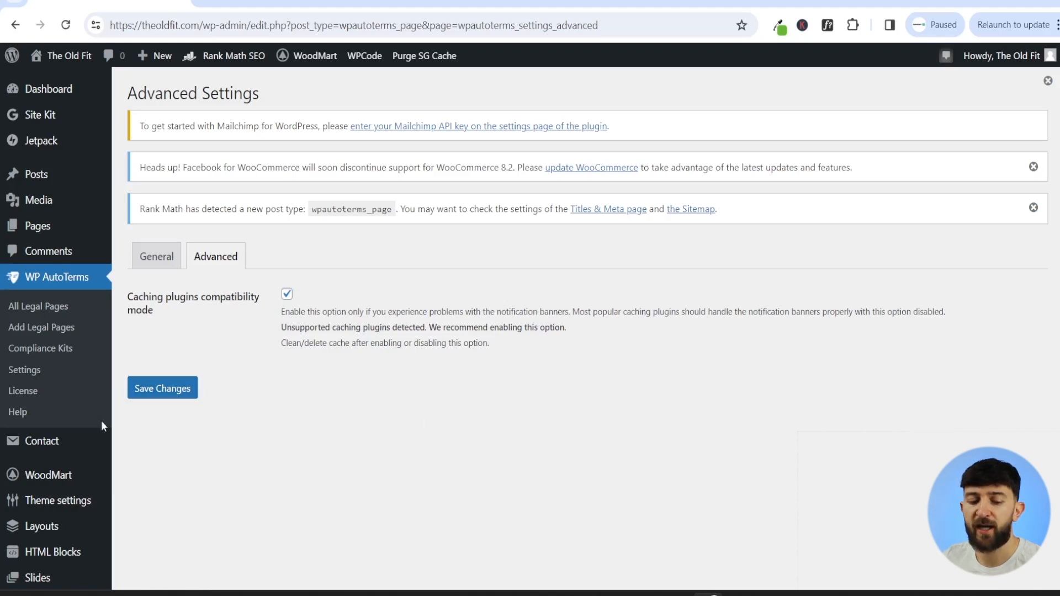
pyautogui.click(40, 348)
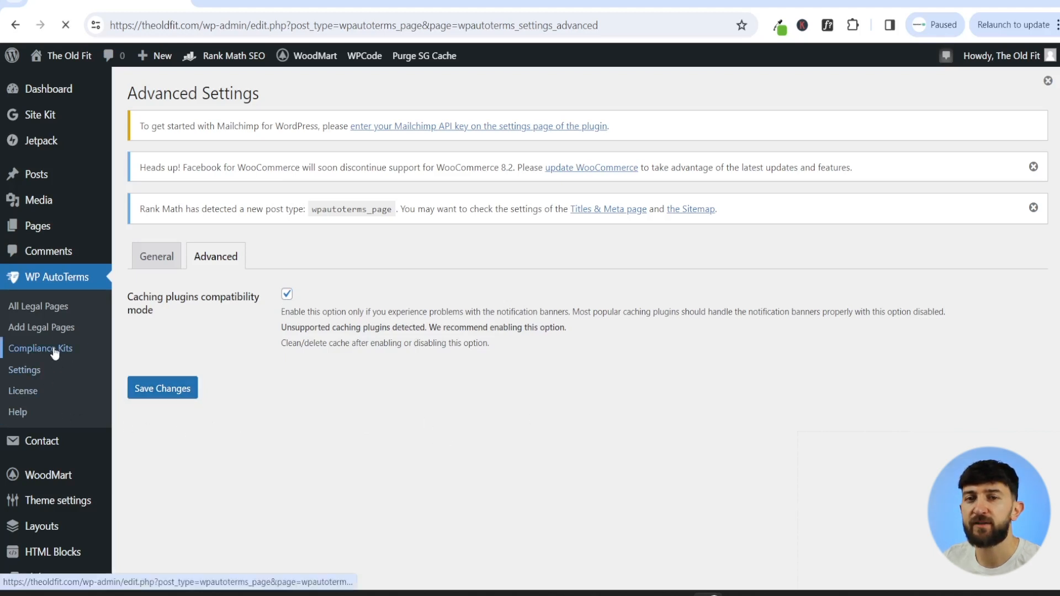
# Step: Configure the Links to Legal Pages kit with footer links including Terms and Conditions and save
pyautogui.click(40, 348)
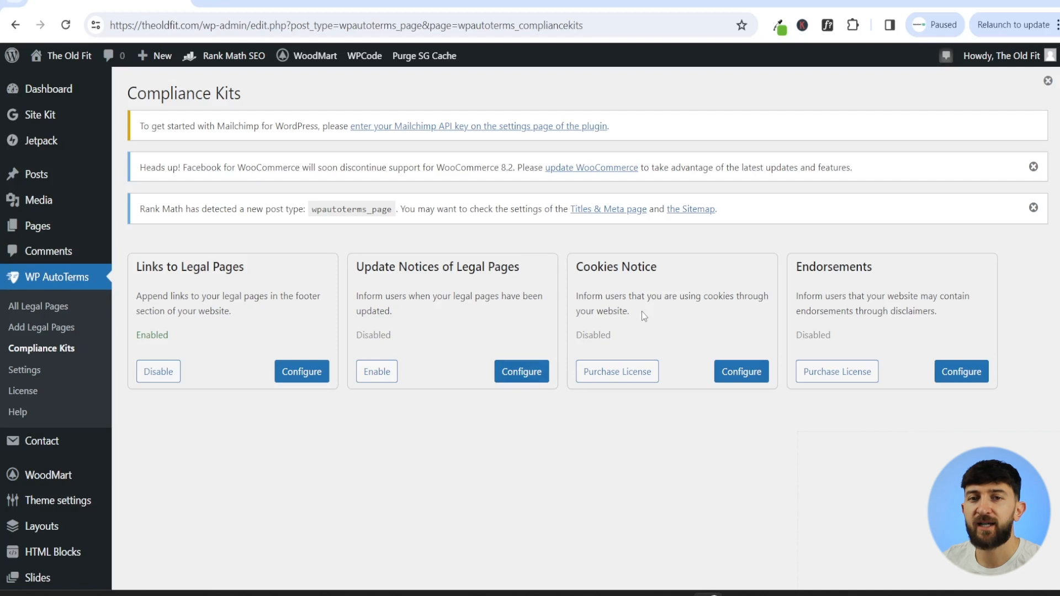
pyautogui.moveTo(641, 322)
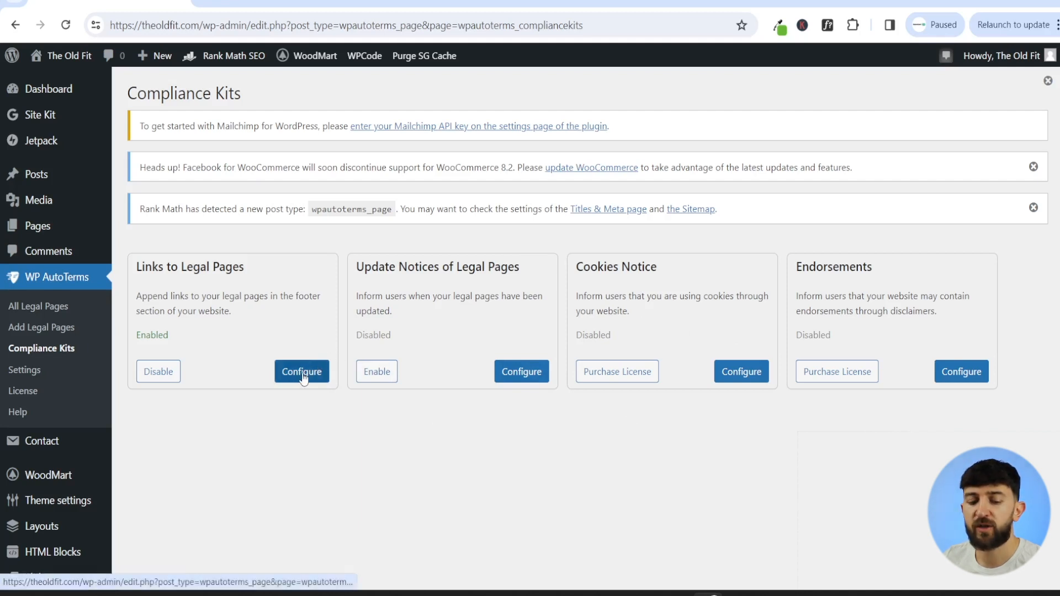
pyautogui.click(302, 371)
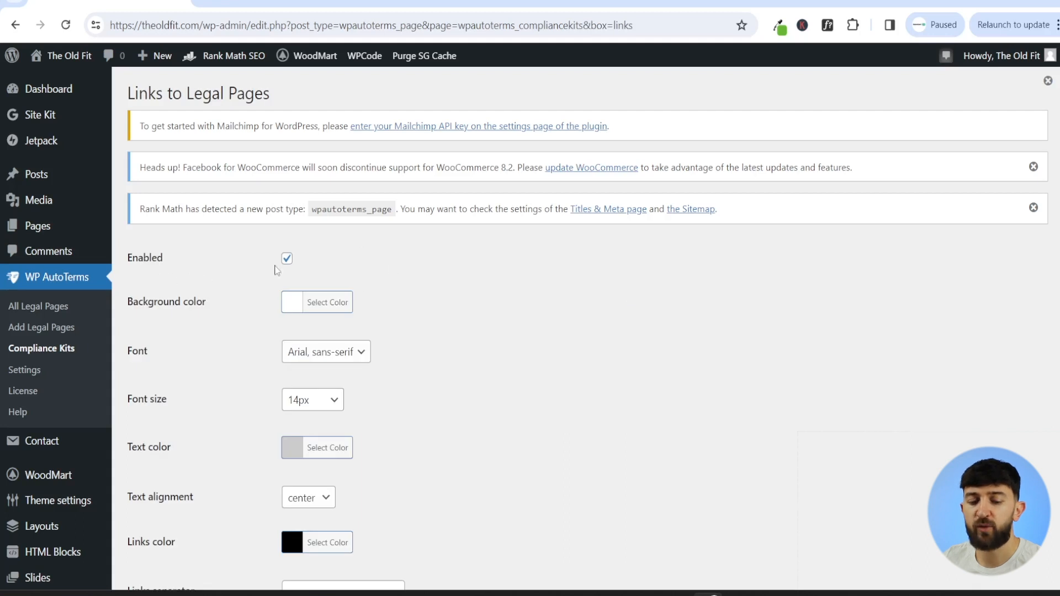
pyautogui.moveTo(458, 281)
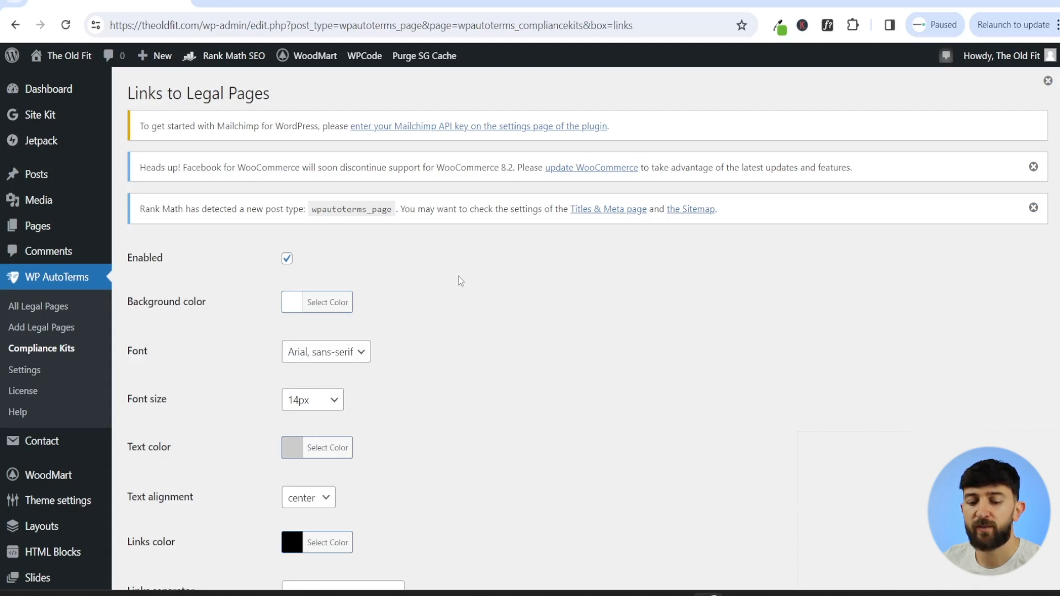
pyautogui.moveTo(328, 303)
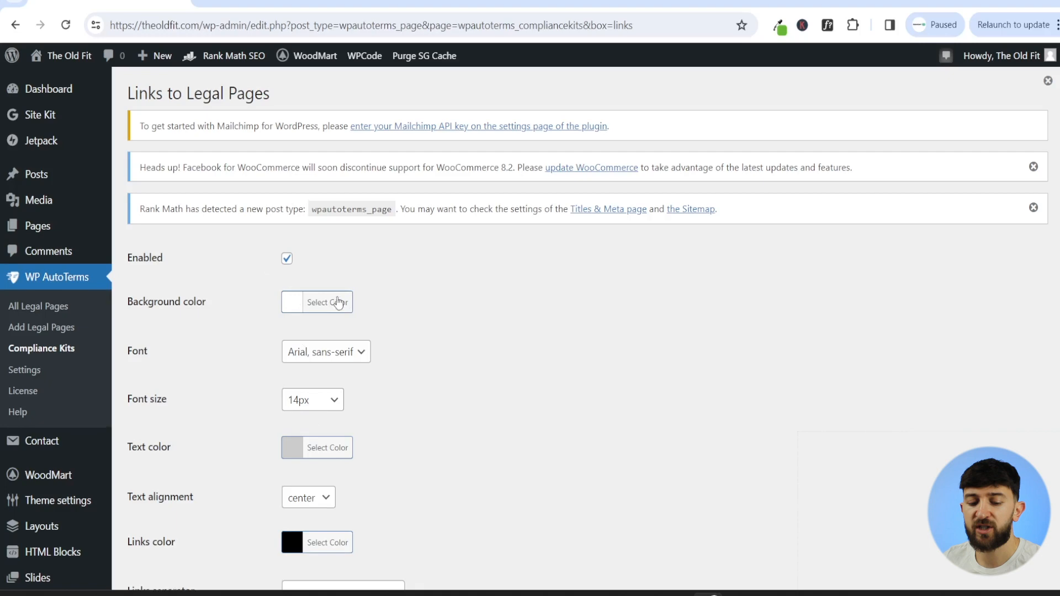
pyautogui.scroll(-3)
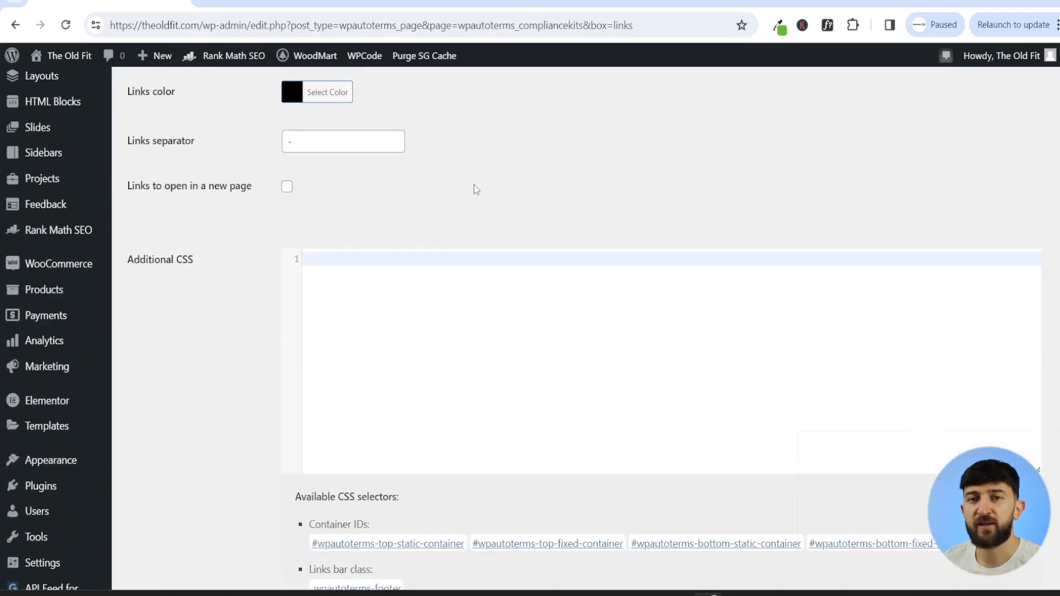
pyautogui.scroll(-3)
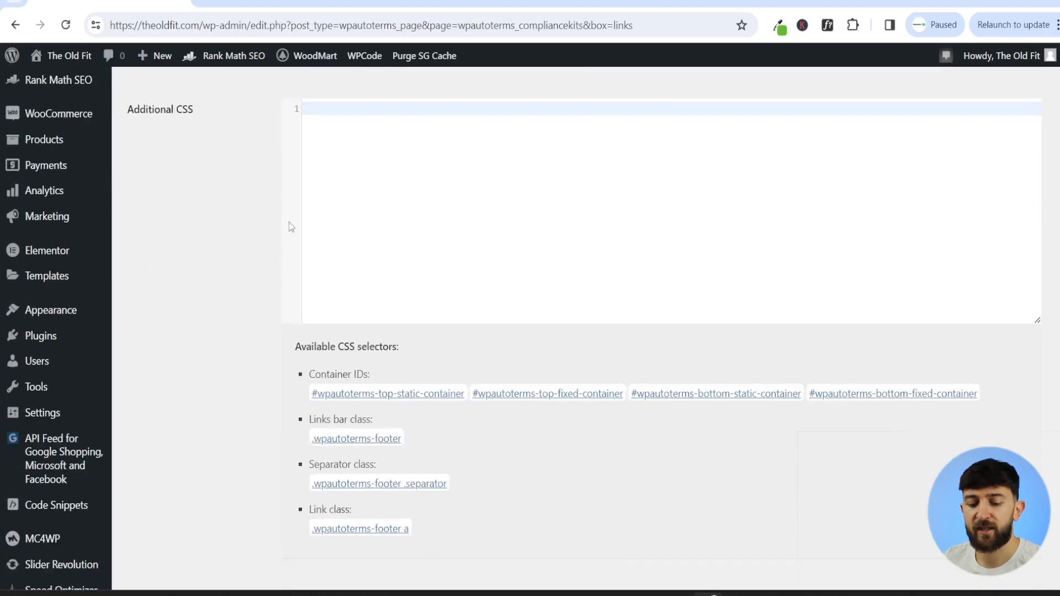
pyautogui.scroll(-3)
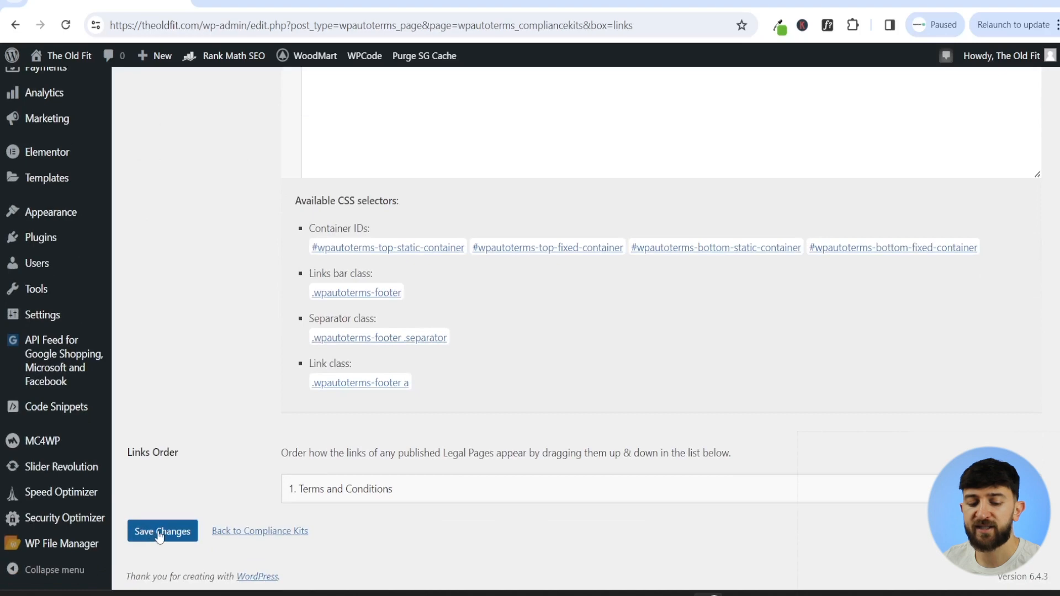
pyautogui.click(161, 531)
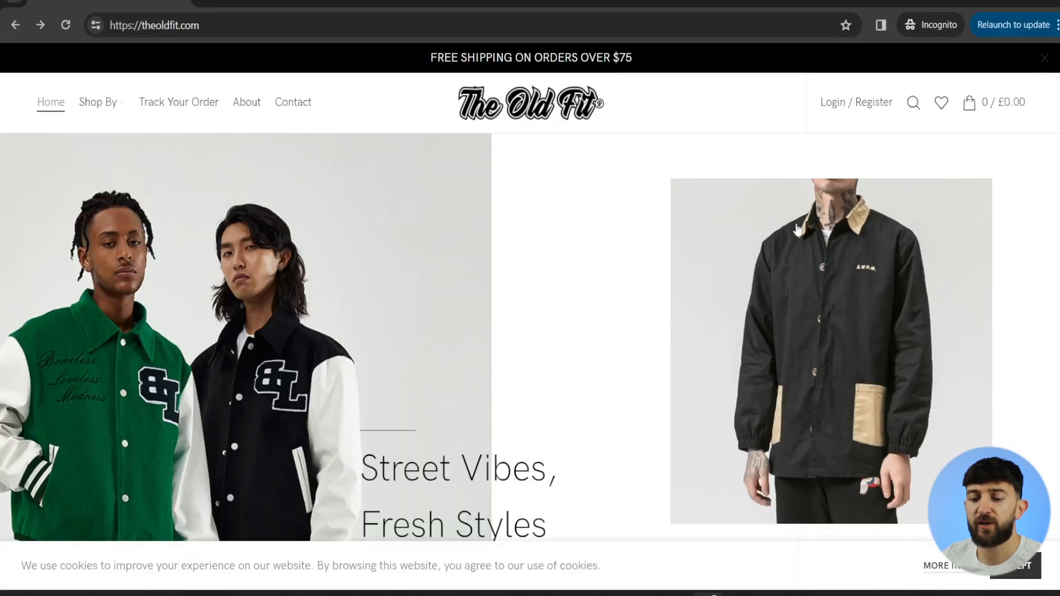
pyautogui.moveTo(372, 557)
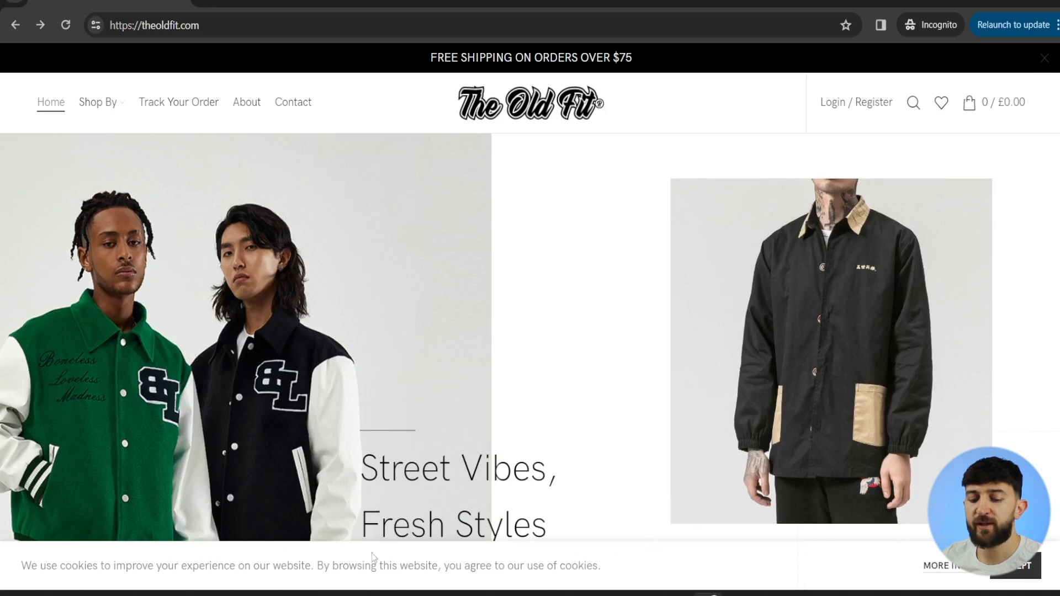
pyautogui.moveTo(674, 378)
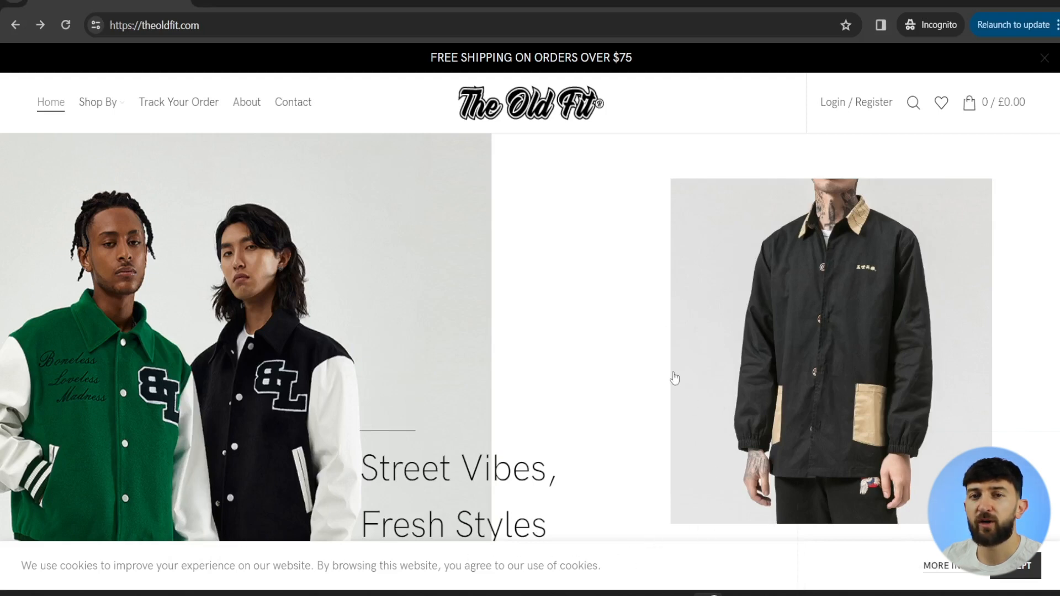